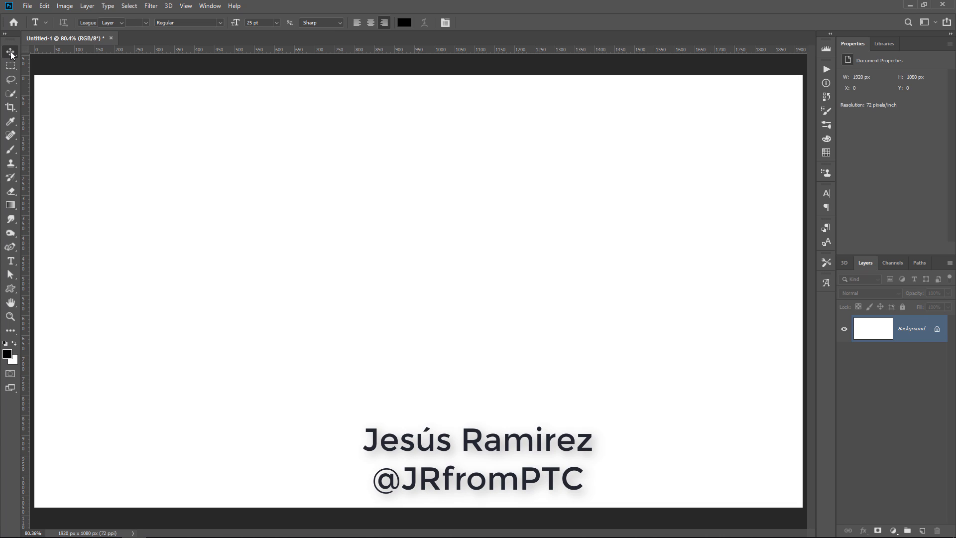
Type 'TEXT LAYER' on the canvas and enlarge it with free transform.
{"action": "left_click", "coordinate": [11, 50]}
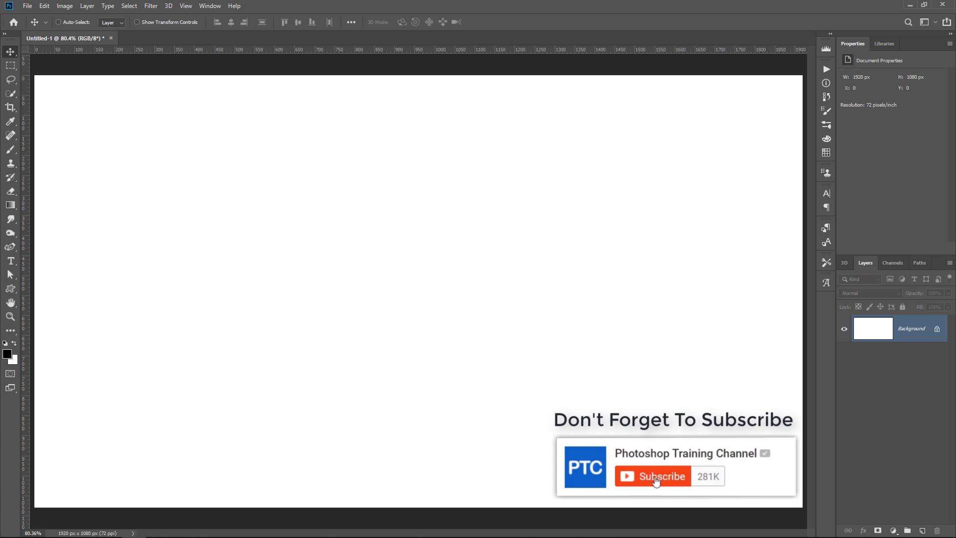
{"action": "left_click", "coordinate": [652, 476]}
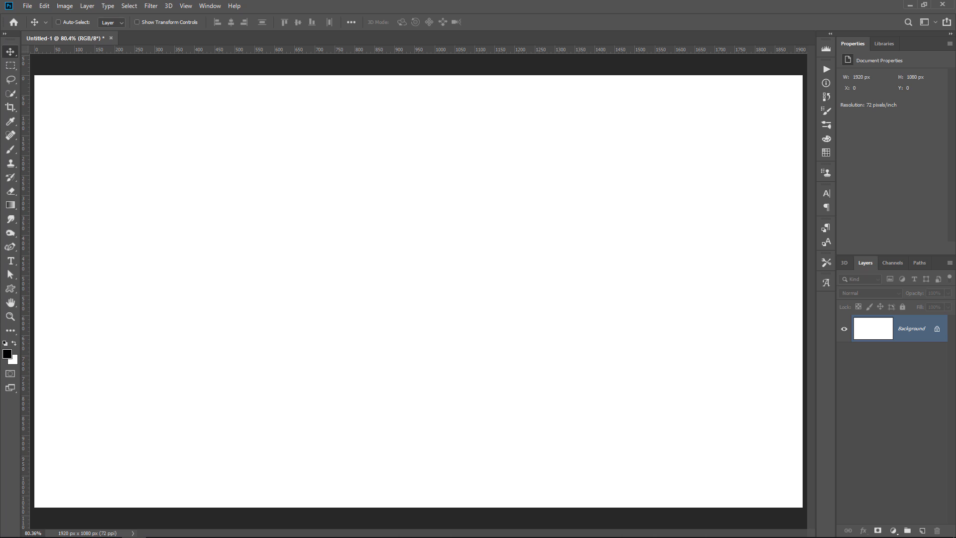
{"action": "left_click", "coordinate": [11, 261]}
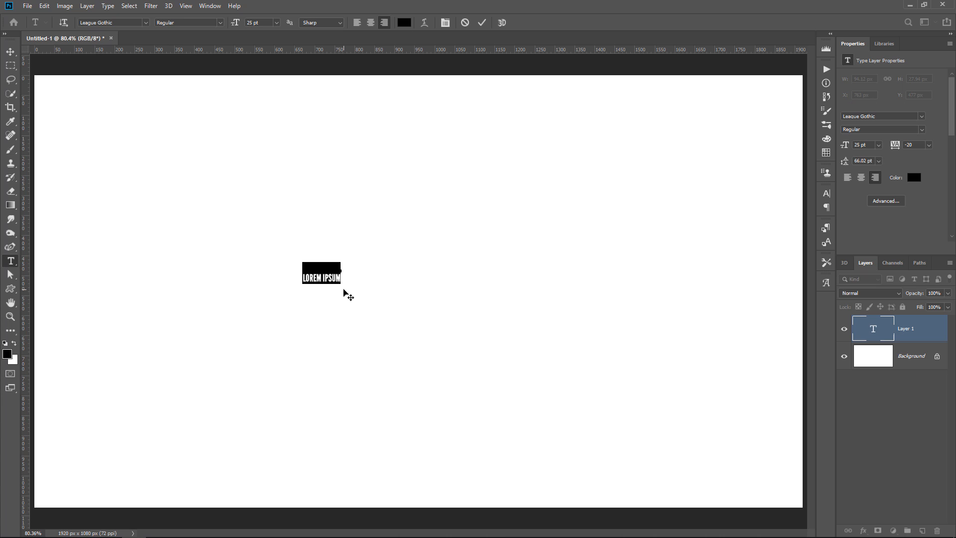
{"action": "mouse_move", "coordinate": [334, 290]}
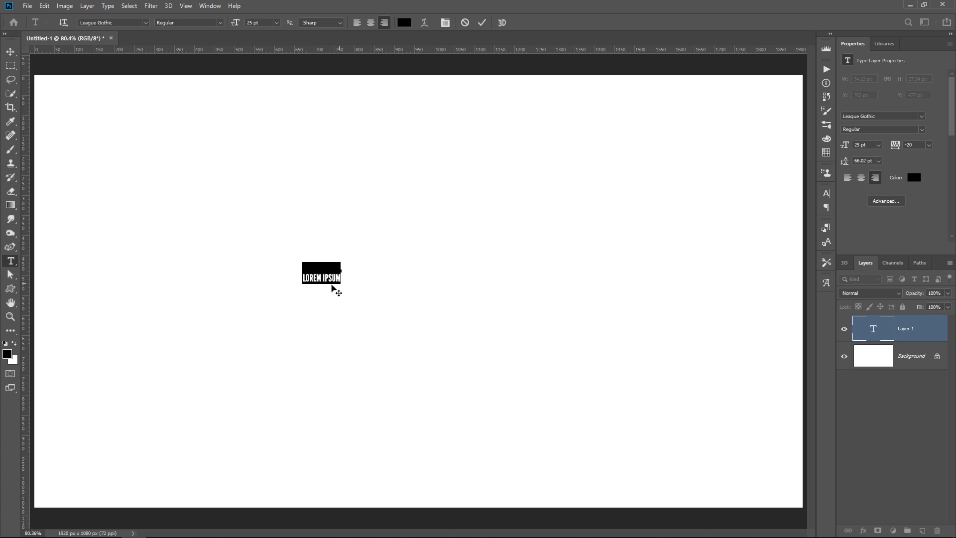
{"action": "mouse_move", "coordinate": [416, 289]}
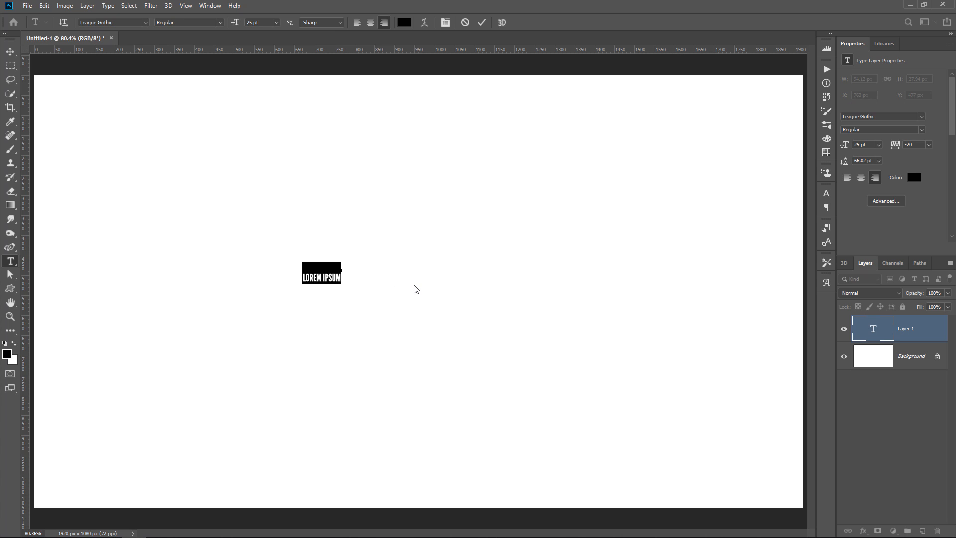
{"action": "type", "text": "TEXT"}
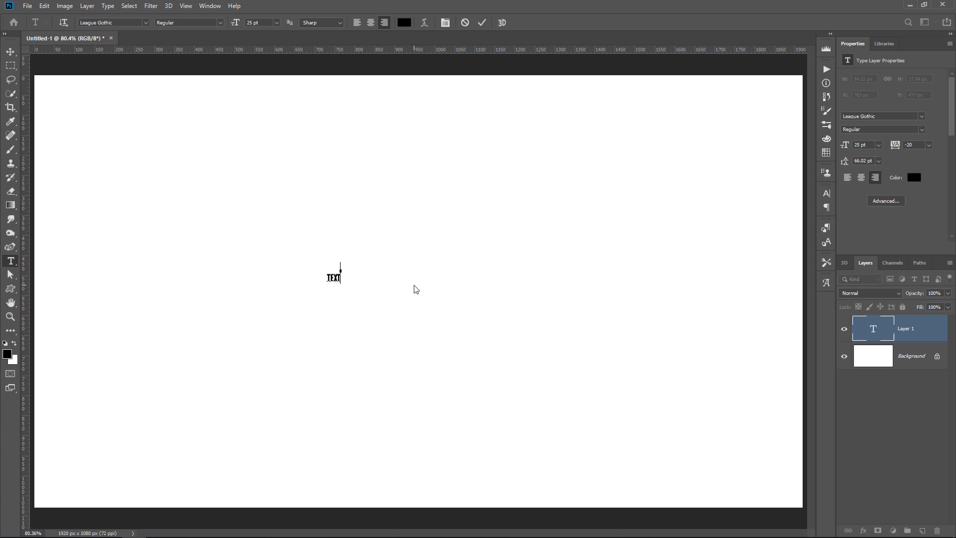
{"action": "type", "text": "LAYER"}
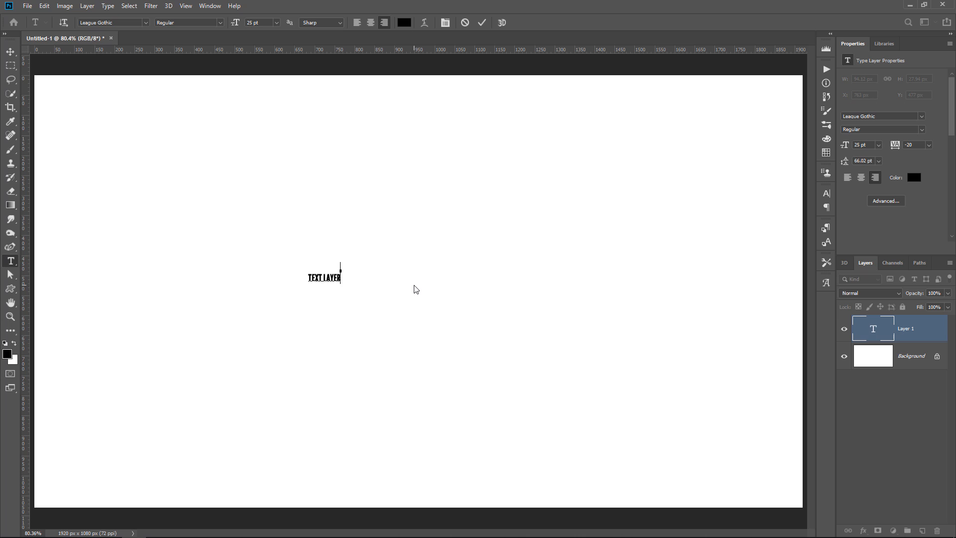
{"action": "key", "text": "ctrl"}
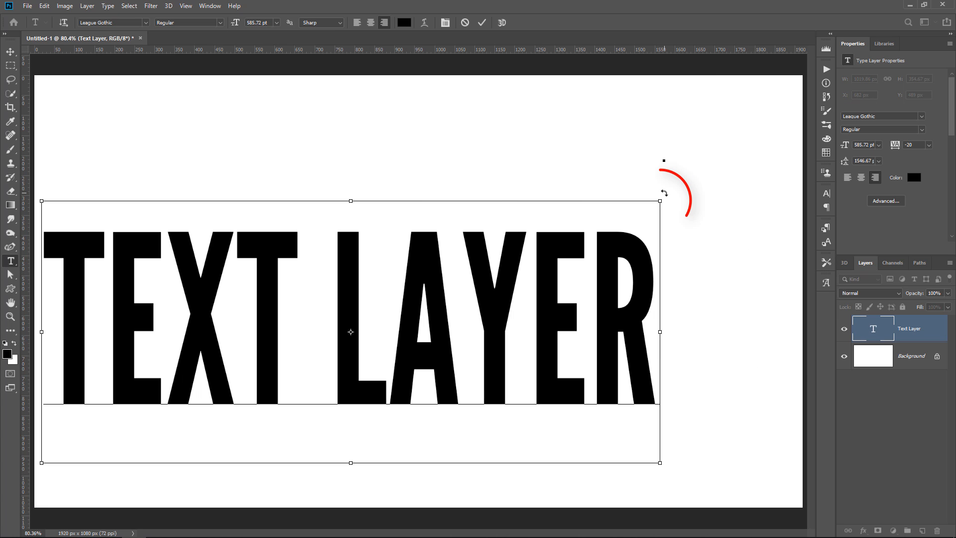
{"action": "mouse_move", "coordinate": [663, 193]}
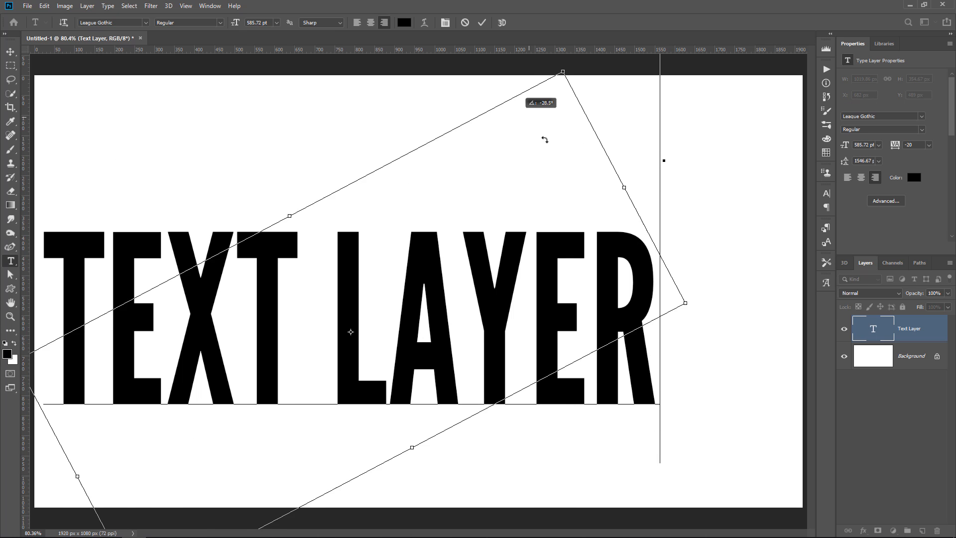
{"action": "left_click", "coordinate": [482, 23]}
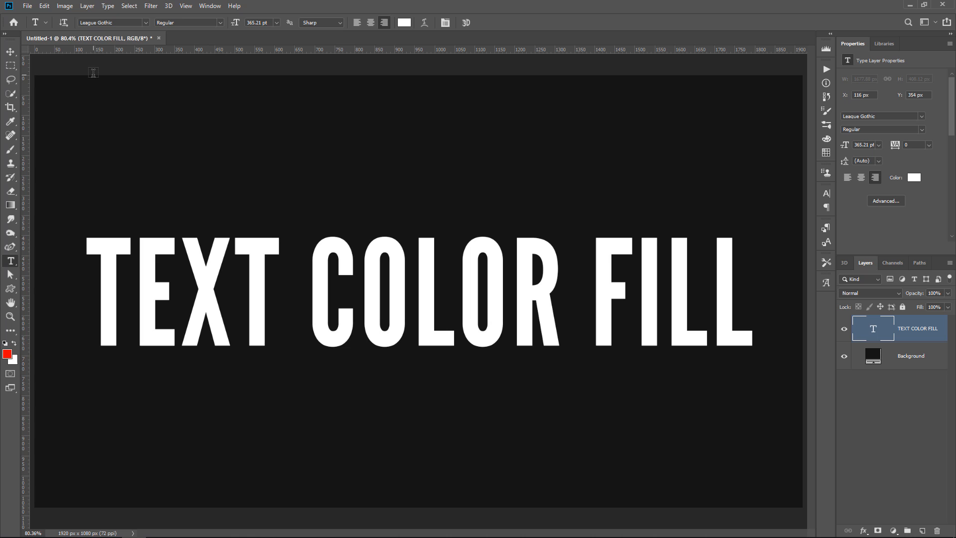
{"action": "mouse_move", "coordinate": [271, 364]}
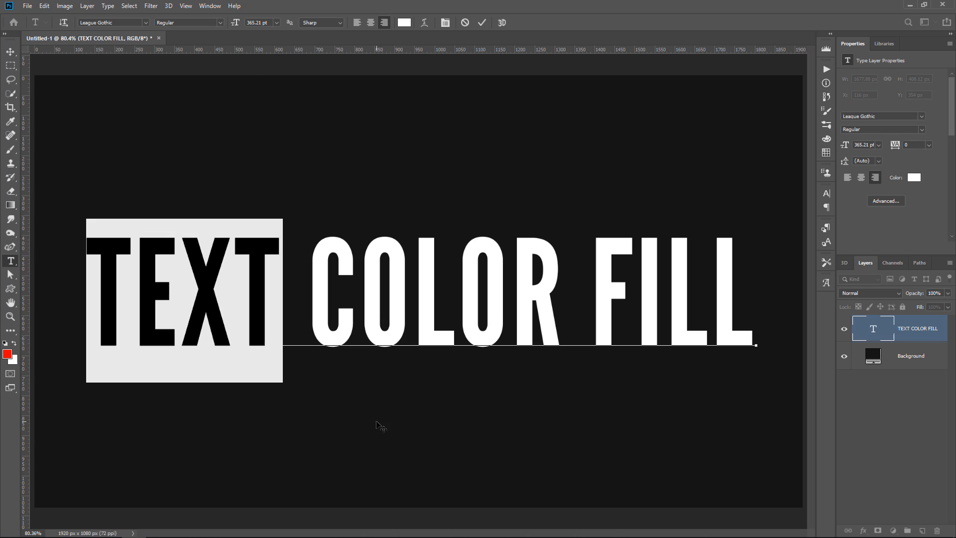
Fill the headline text with the red foreground colour using Alt+Backspace.
{"action": "key", "text": "alt+backspace"}
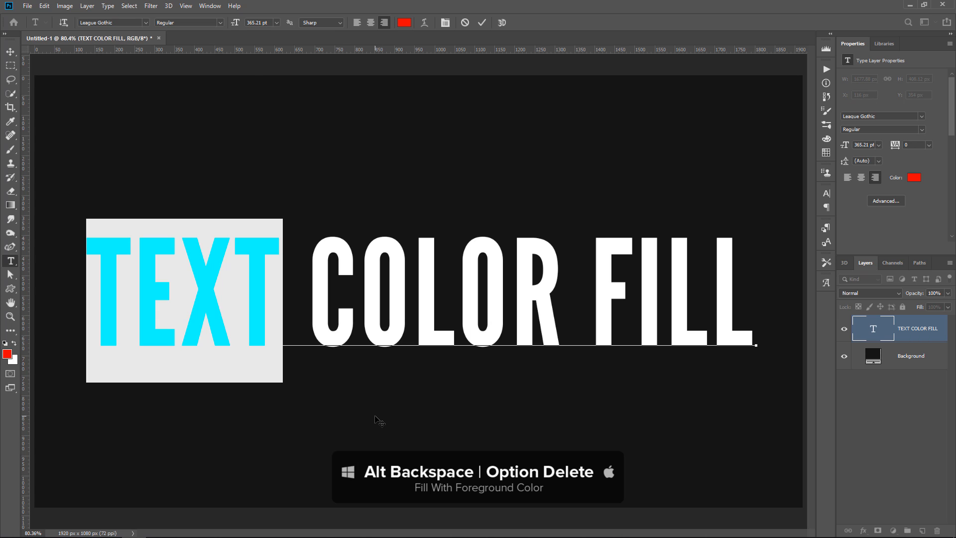
{"action": "key", "text": "alt+backspace"}
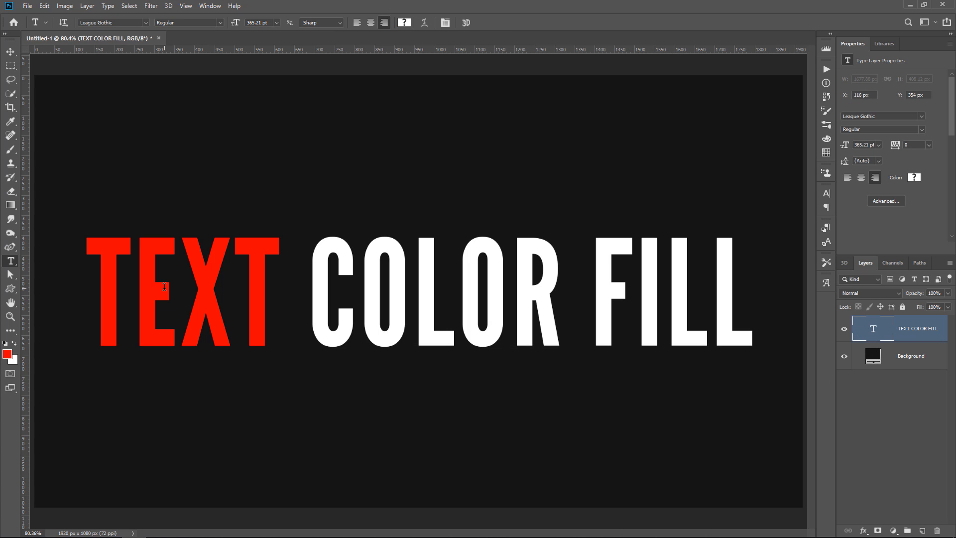
{"action": "mouse_move", "coordinate": [259, 456]}
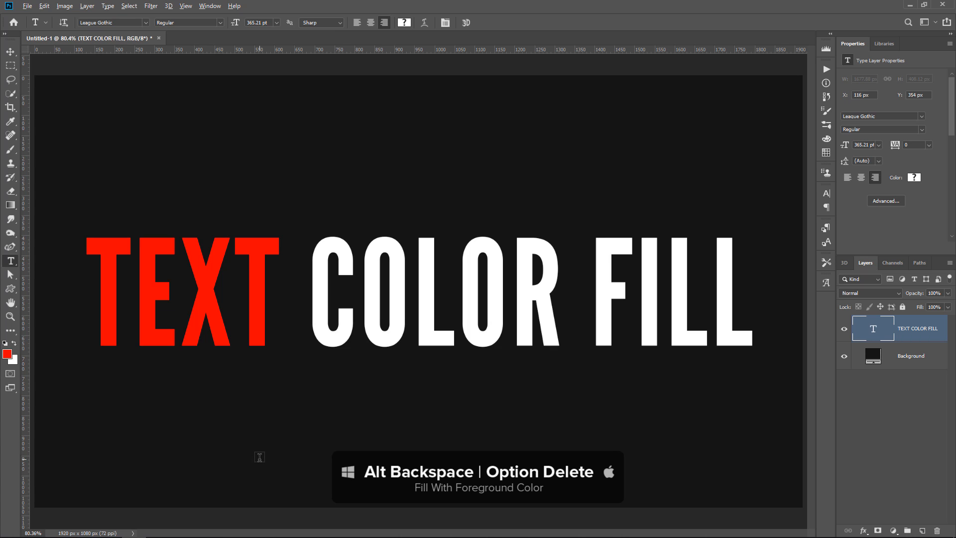
{"action": "key", "text": "alt+backspace"}
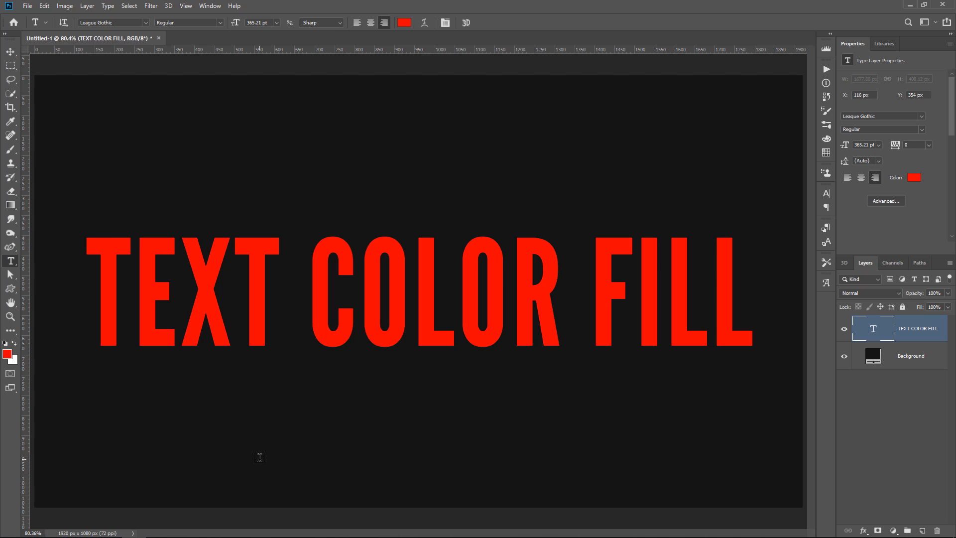
{"action": "key", "text": "ctrl+BackSpace"}
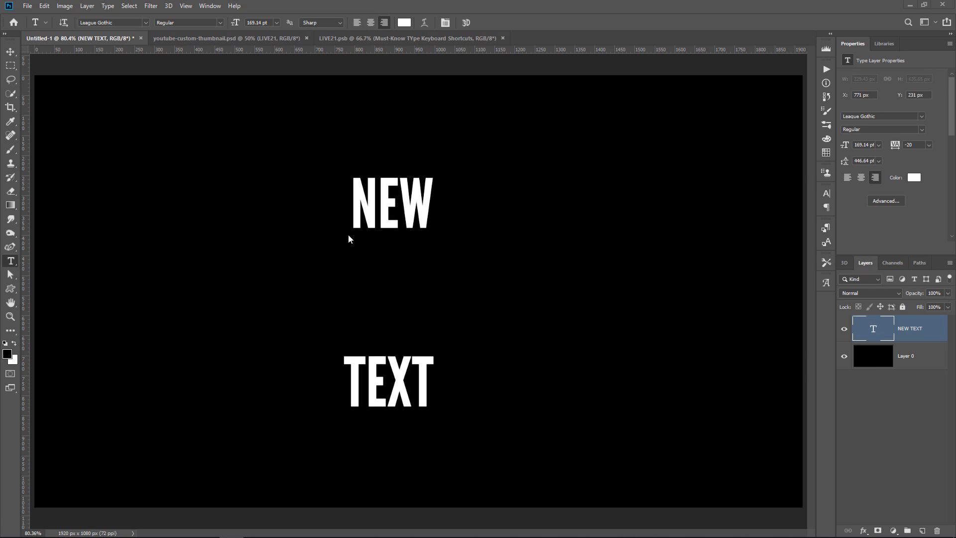
{"action": "mouse_move", "coordinate": [424, 287]}
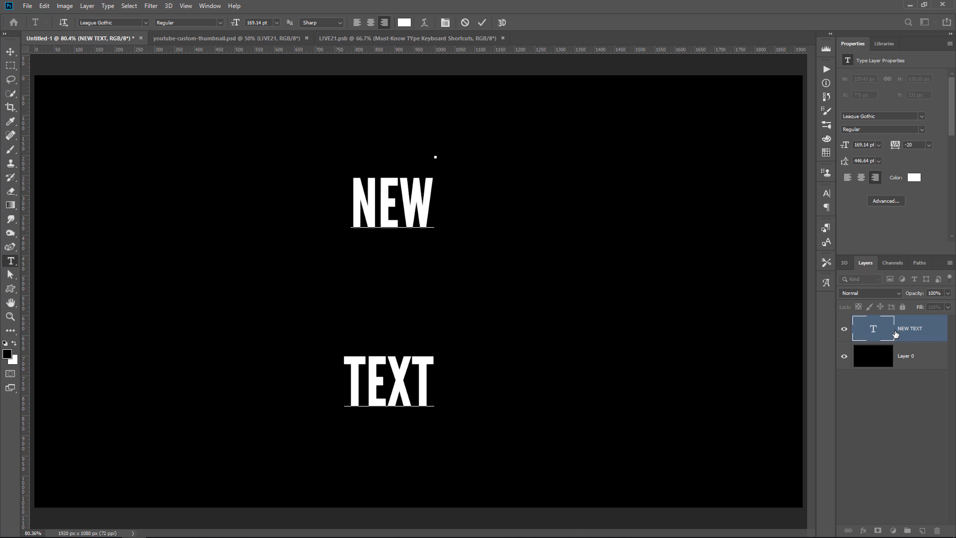
{"action": "mouse_move", "coordinate": [505, 304]}
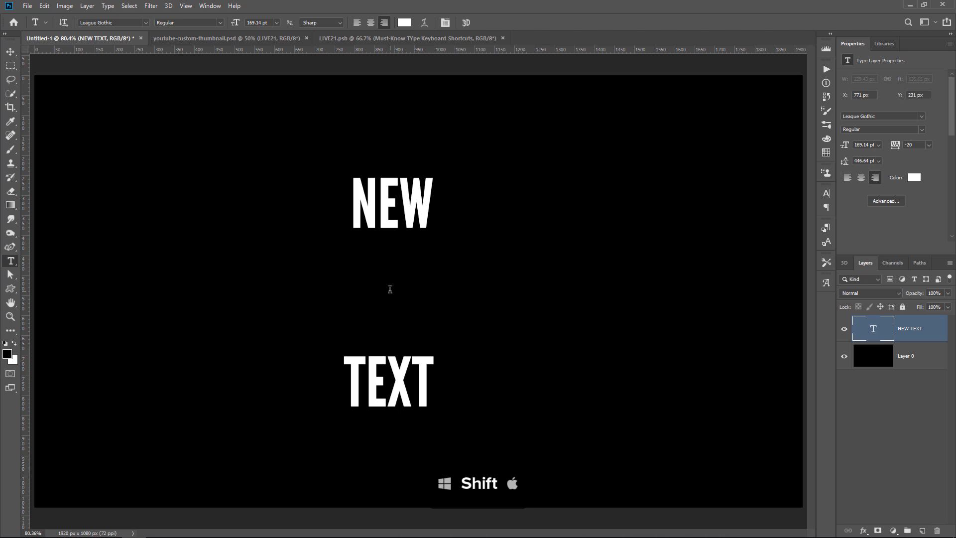
Shift-click between NEW and TEXT to create a separate Lorem Ipsum layer.
{"action": "left_click", "coordinate": [370, 292]}
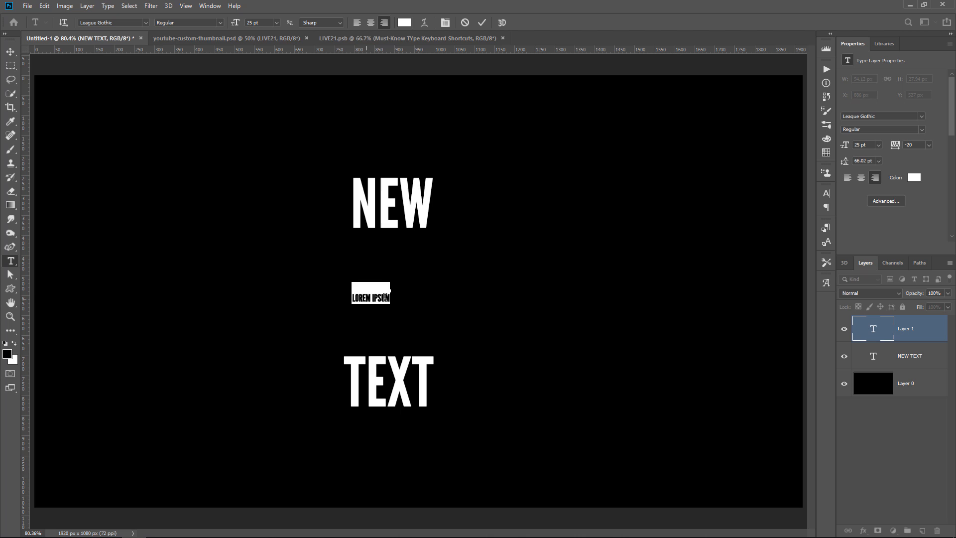
{"action": "mouse_move", "coordinate": [415, 326]}
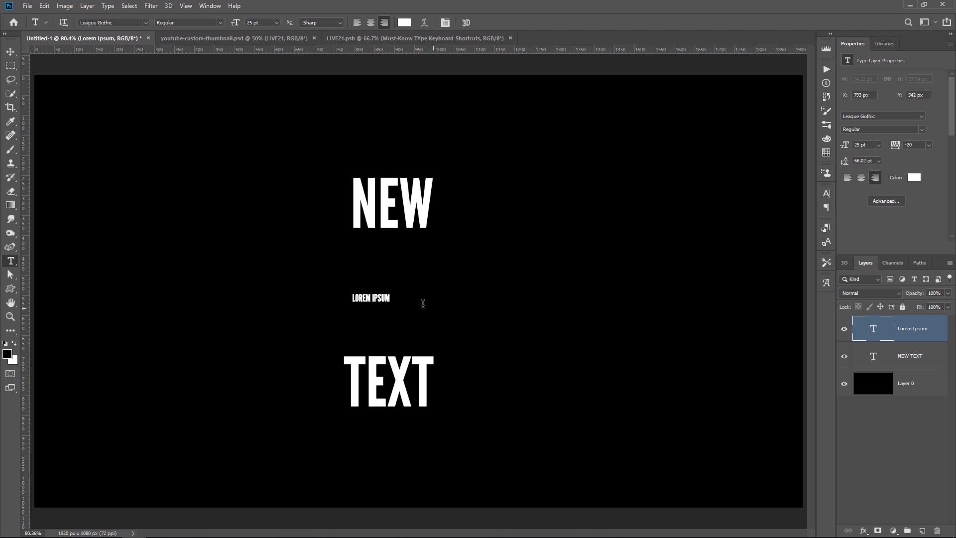
{"action": "mouse_move", "coordinate": [404, 298]}
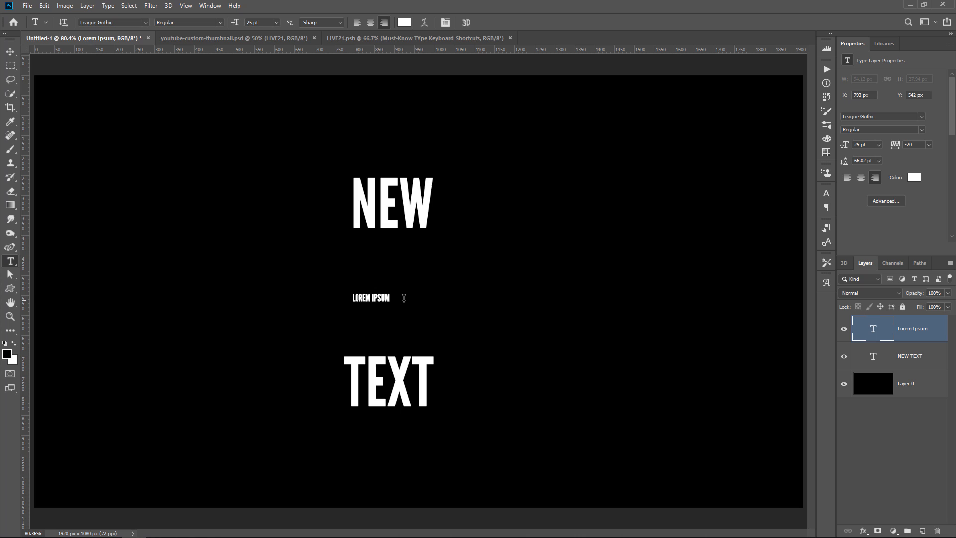
{"action": "left_click", "coordinate": [908, 355]}
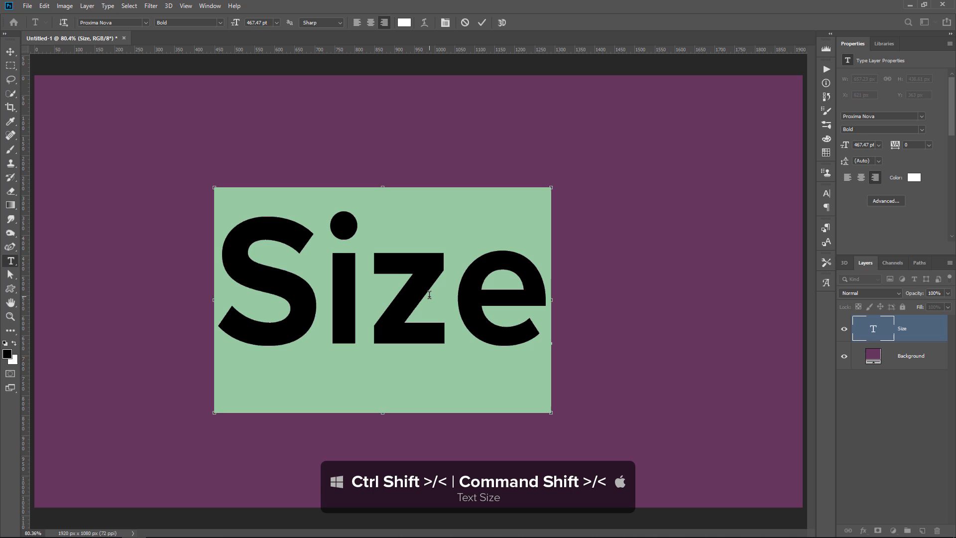
Increase the 'Size' text's font size with Ctrl+Shift+>.
{"action": "key", "text": "ctrl+shift+."}
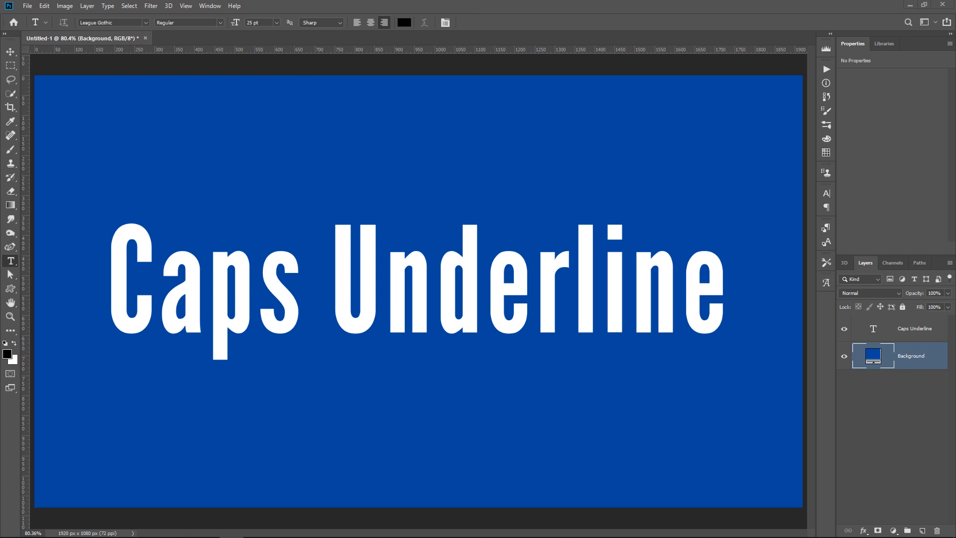
{"action": "mouse_move", "coordinate": [160, 282]}
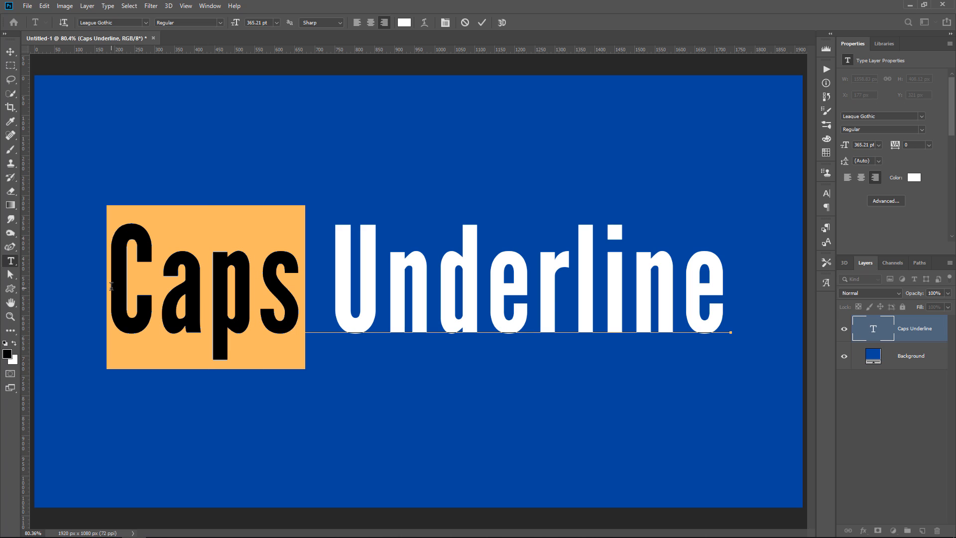
Apply All Caps to 'Caps' with Ctrl+Shift+K and underline 'Underline'.
{"action": "key", "text": "ctrl+shift+k"}
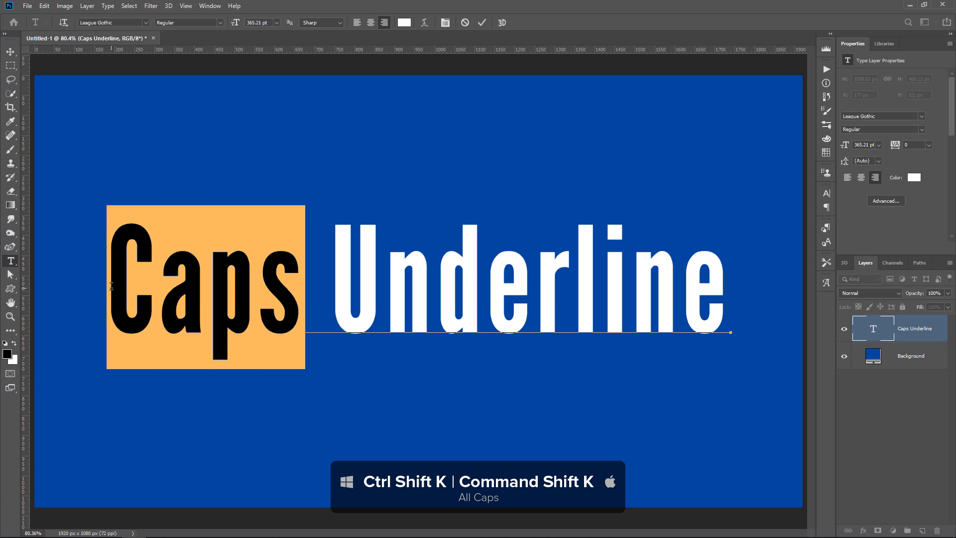
{"action": "key", "text": "ctrl+shift+k"}
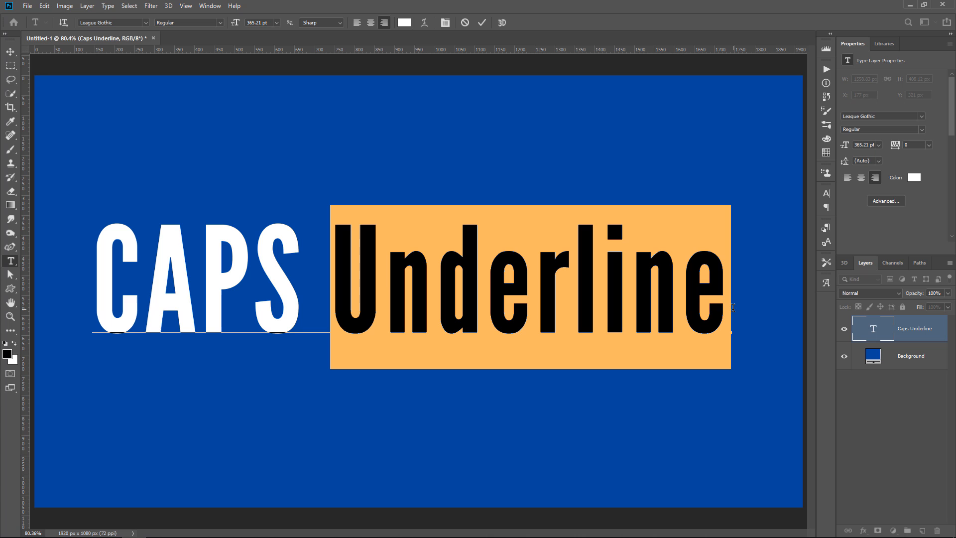
{"action": "key", "text": "ctrl+shift+u"}
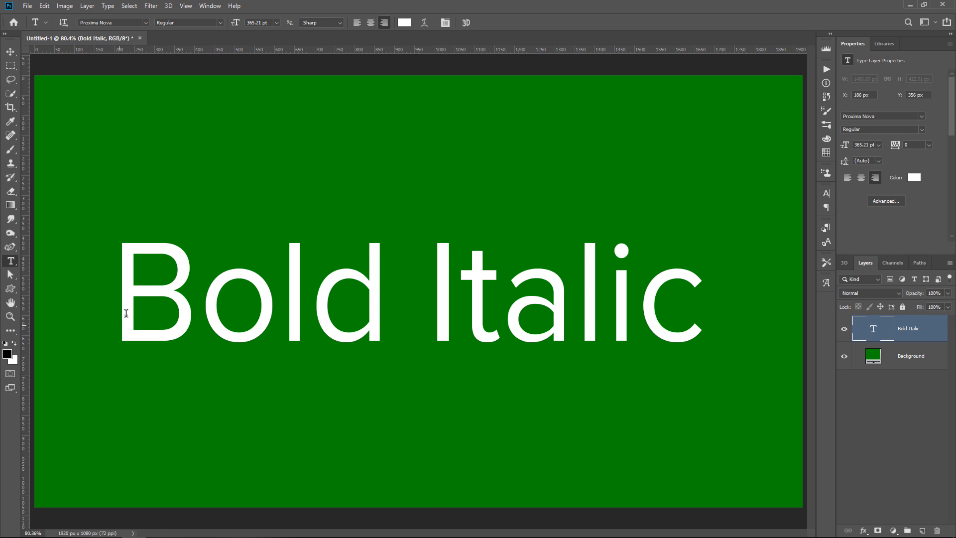
Bold 'Bold' with Ctrl+Shift+B and italicize 'Italic' with Ctrl+Shift+I.
{"action": "double_click", "coordinate": [238, 299]}
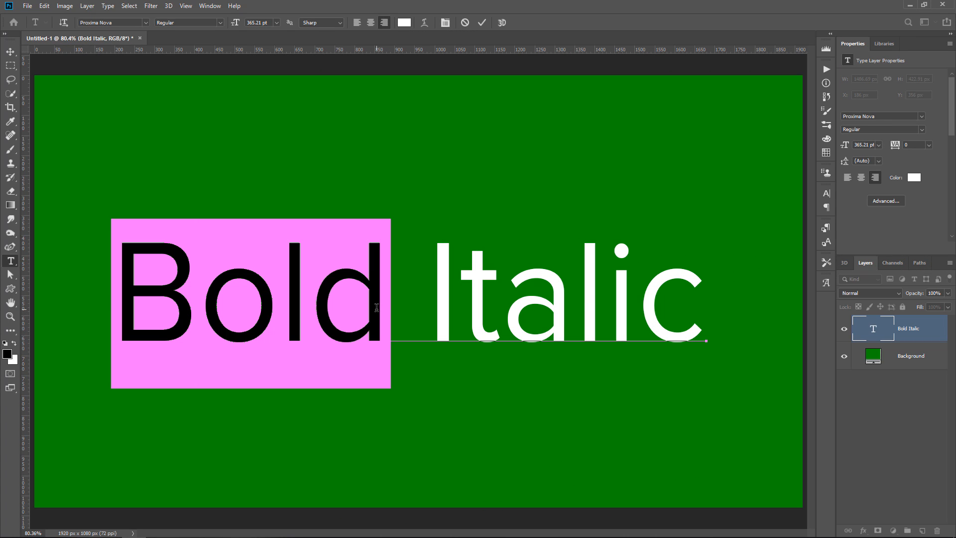
{"action": "key", "text": "ctrl+shift+b"}
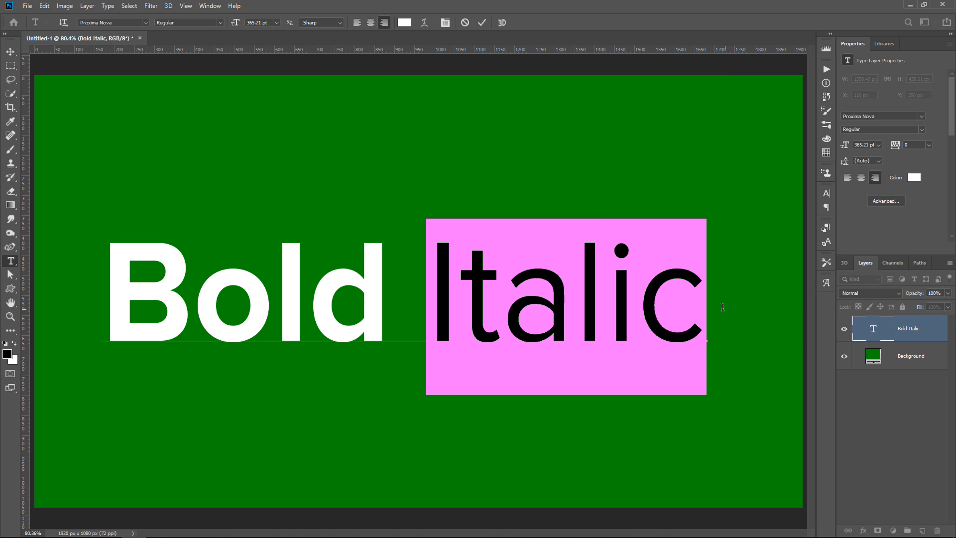
{"action": "key", "text": "ctrl+shift+i"}
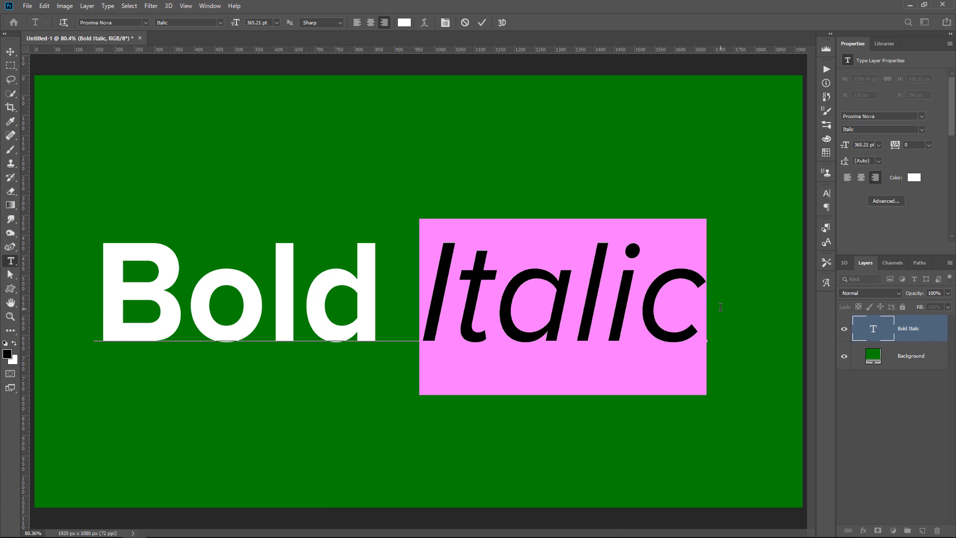
{"action": "mouse_move", "coordinate": [174, 31]}
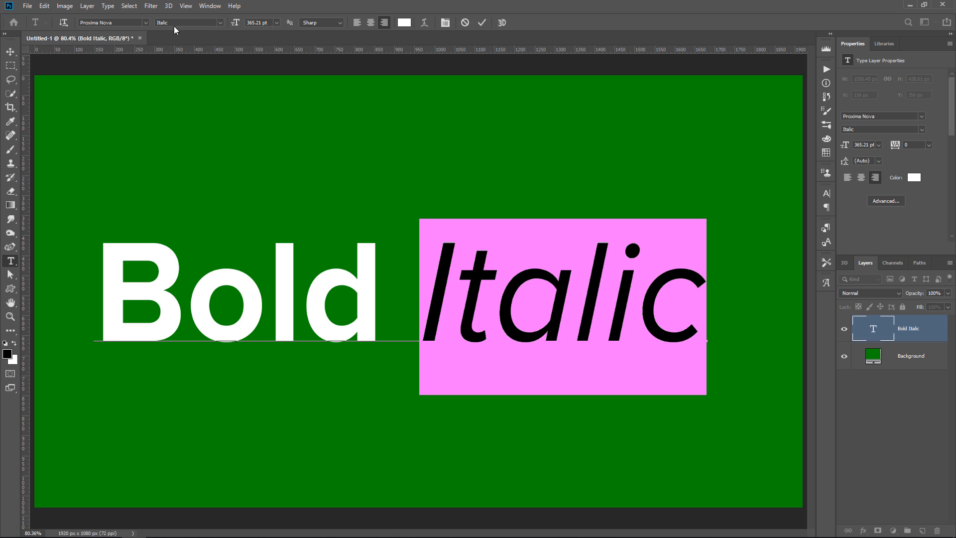
{"action": "left_click", "coordinate": [826, 193]}
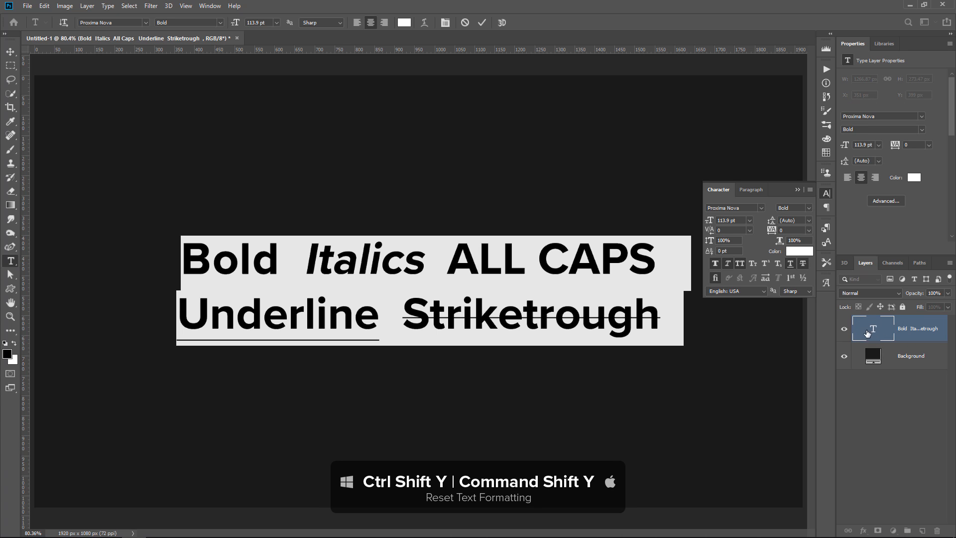
Clear all styling from the selected sample line with Ctrl+Shift+Y.
{"action": "key", "text": "ctrl+shift+y"}
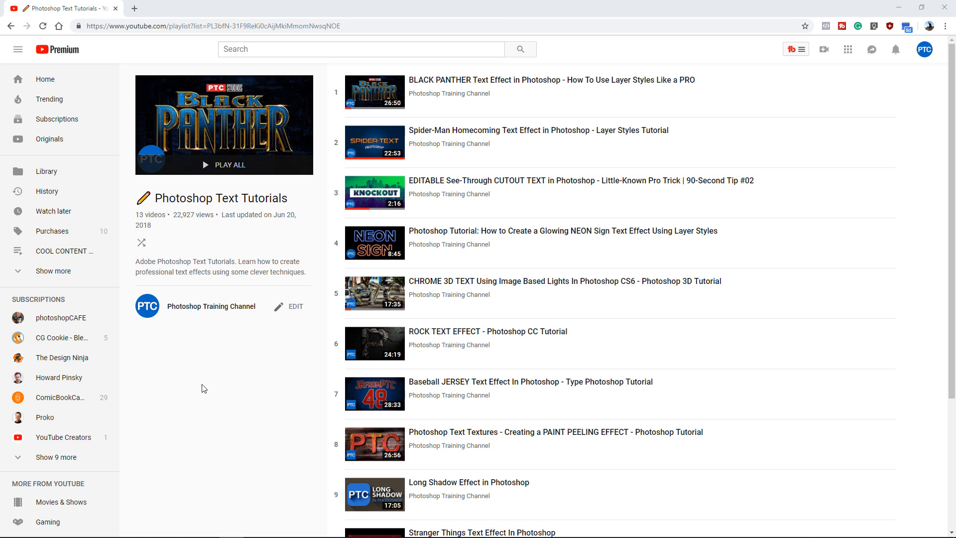
{"action": "mouse_move", "coordinate": [360, 106]}
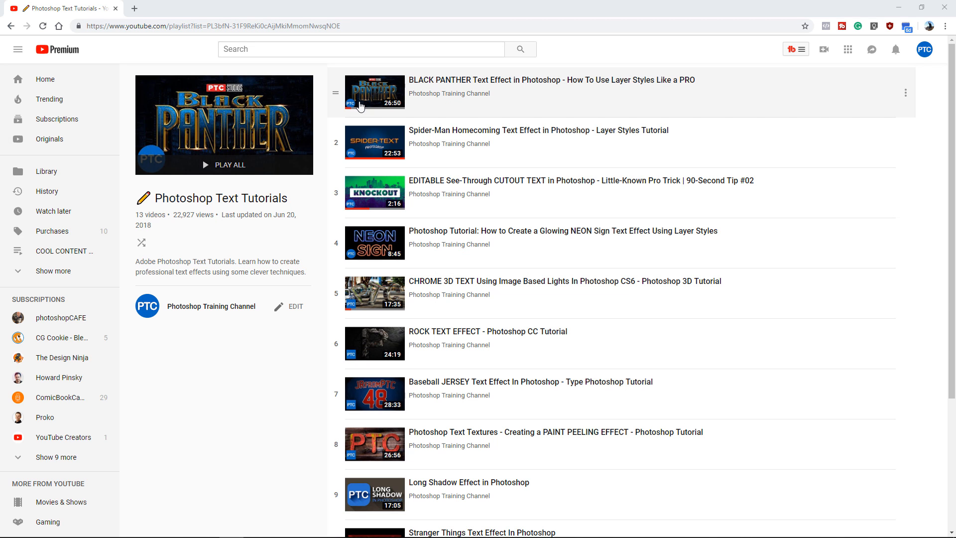
{"action": "mouse_move", "coordinate": [320, 178]}
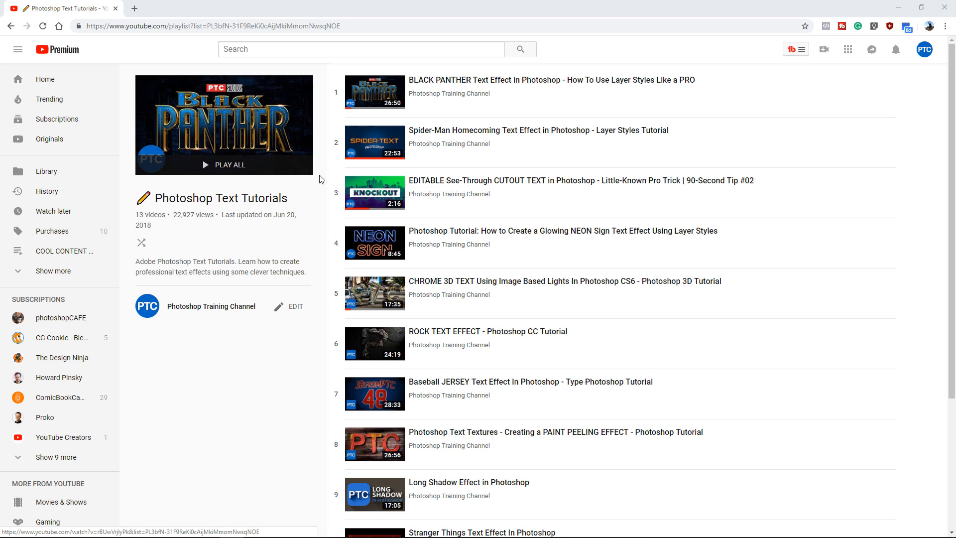
{"action": "scroll", "scroll_direction": "down", "scroll_amount": 3}
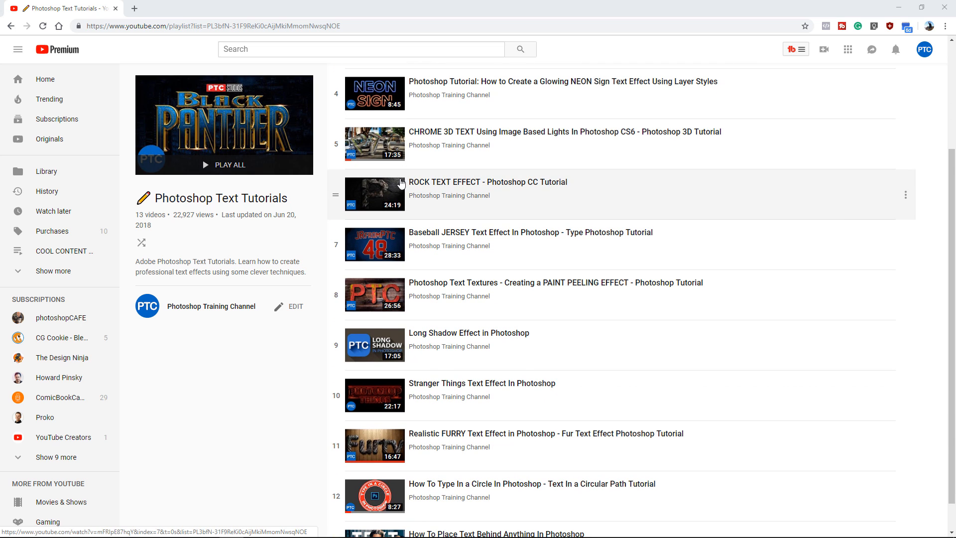
{"action": "scroll", "scroll_direction": "down", "scroll_amount": 3}
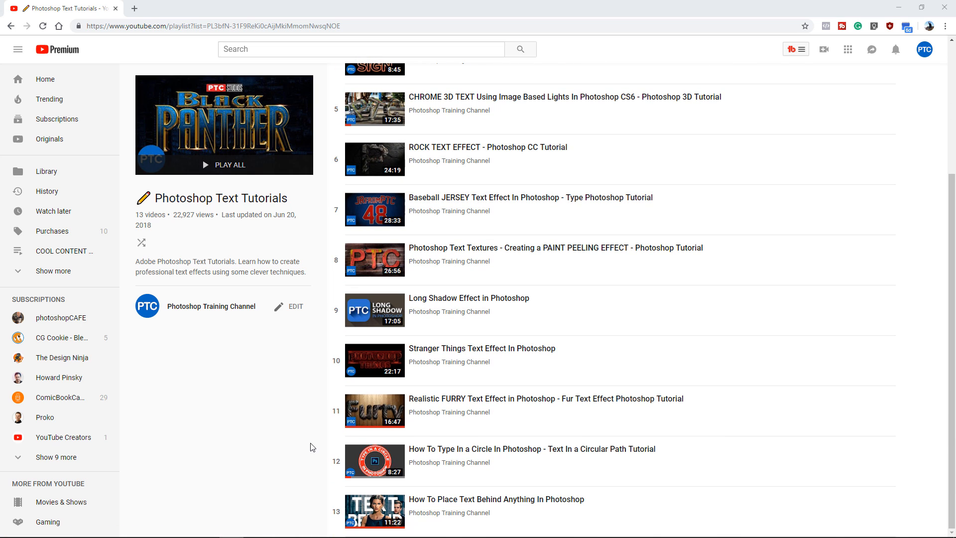
{"action": "mouse_move", "coordinate": [368, 461]}
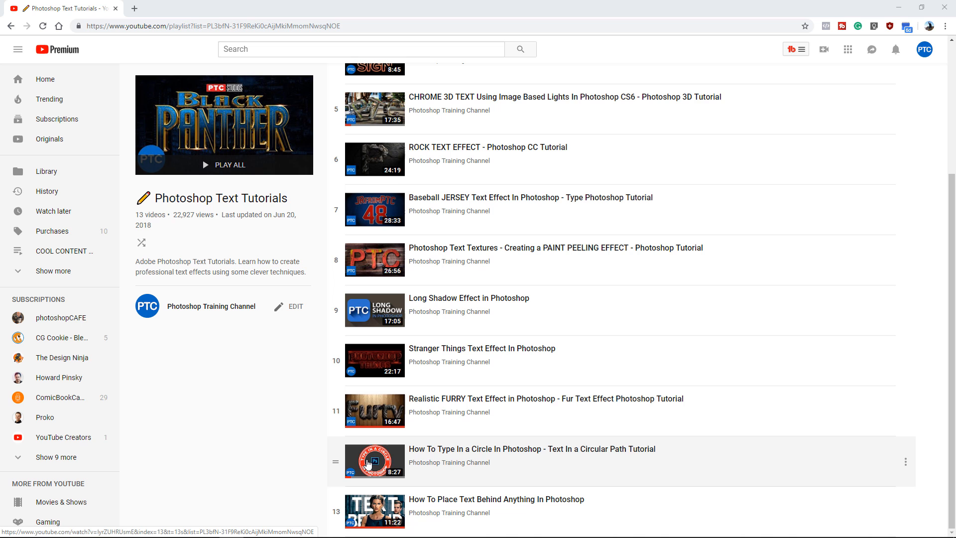
{"action": "mouse_move", "coordinate": [364, 508]}
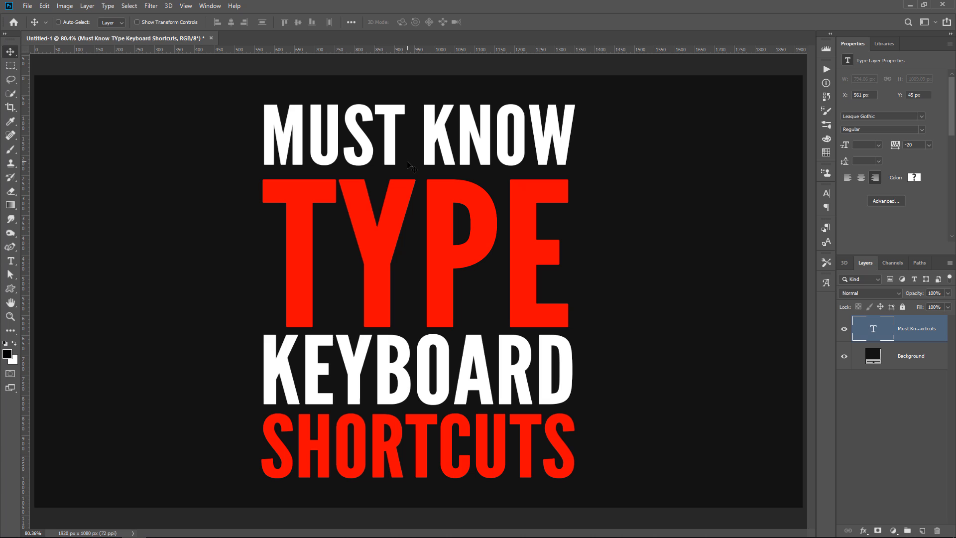
Show the Character panel from the Window menu.
{"action": "left_click", "coordinate": [210, 5]}
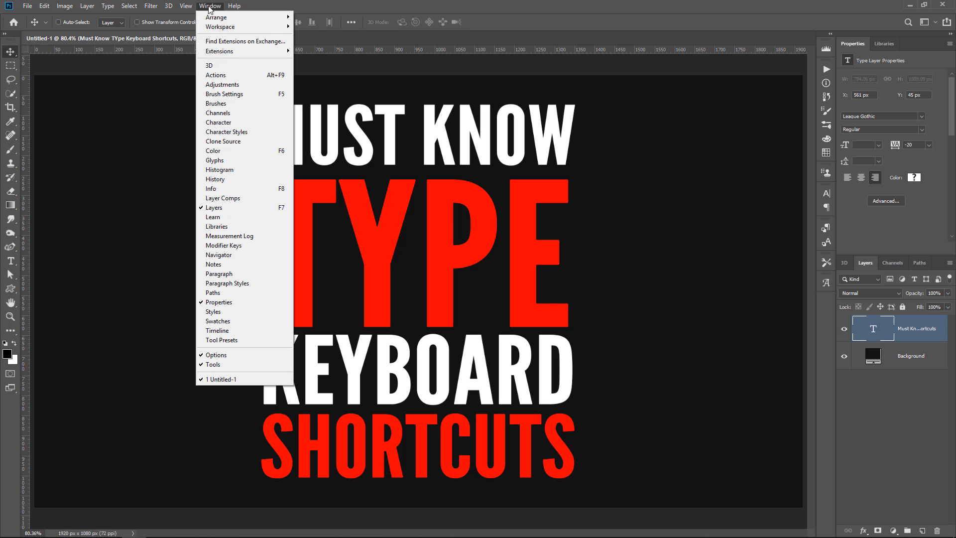
{"action": "left_click", "coordinate": [218, 122]}
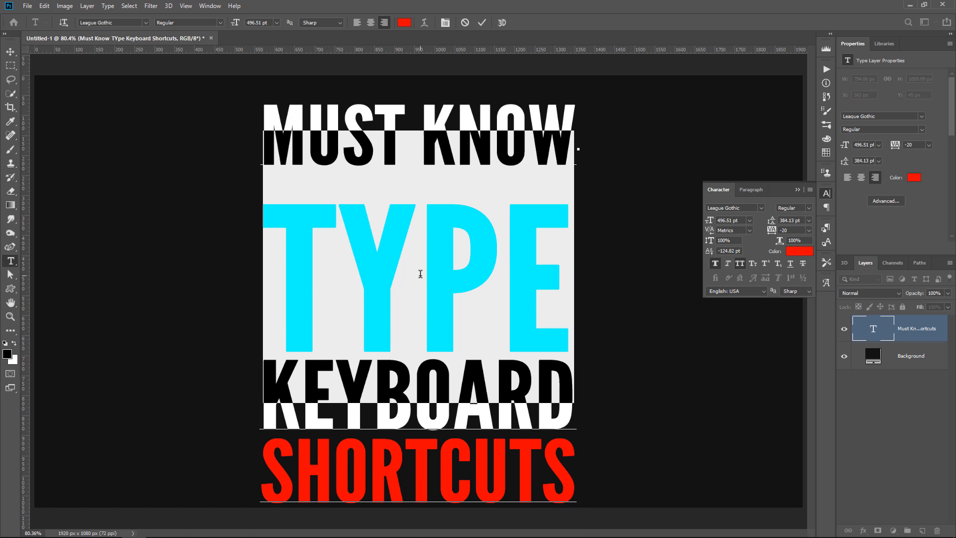
Reduce the leading to about 302 pt and nudge the baseline shift.
{"action": "left_click", "coordinate": [772, 220]}
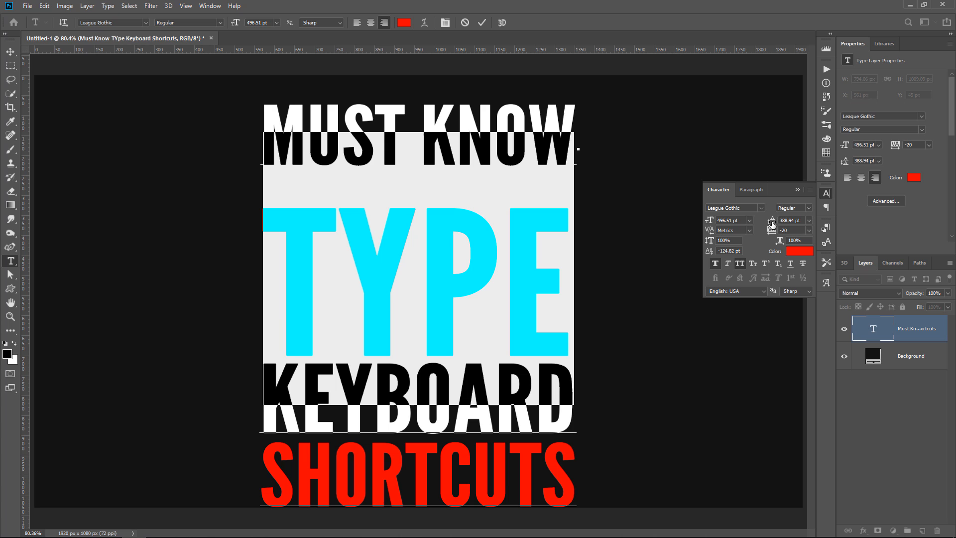
{"action": "left_click", "coordinate": [773, 226]}
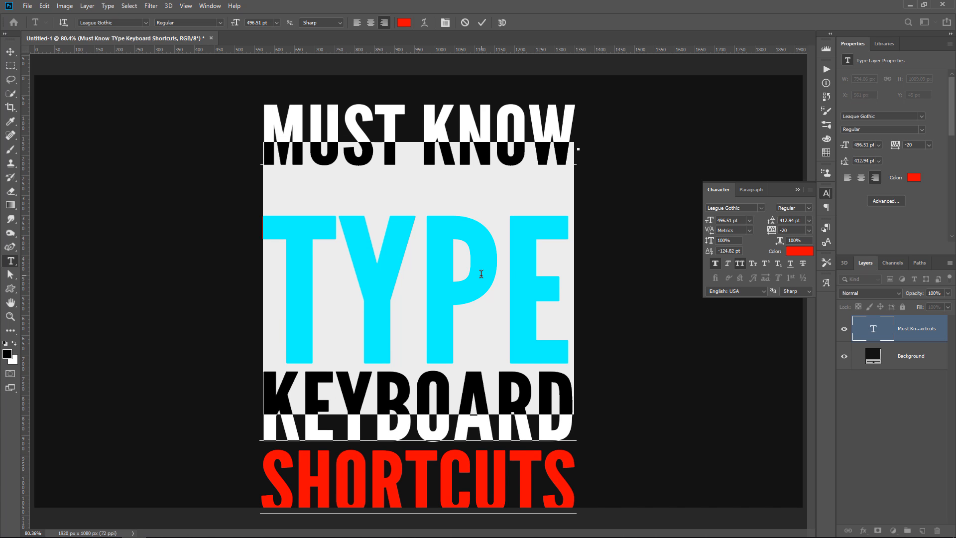
{"action": "key", "text": "alt+up"}
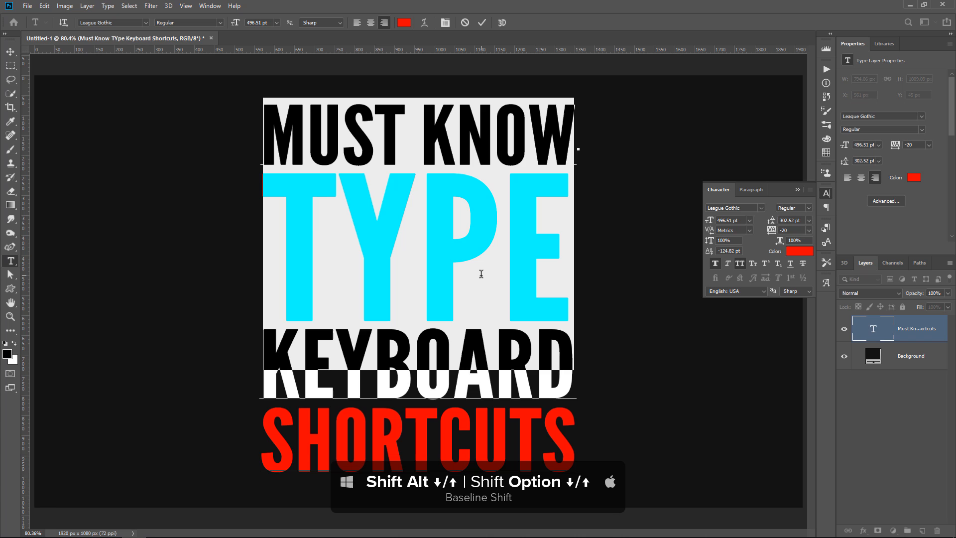
{"action": "key", "text": "shift+alt+up"}
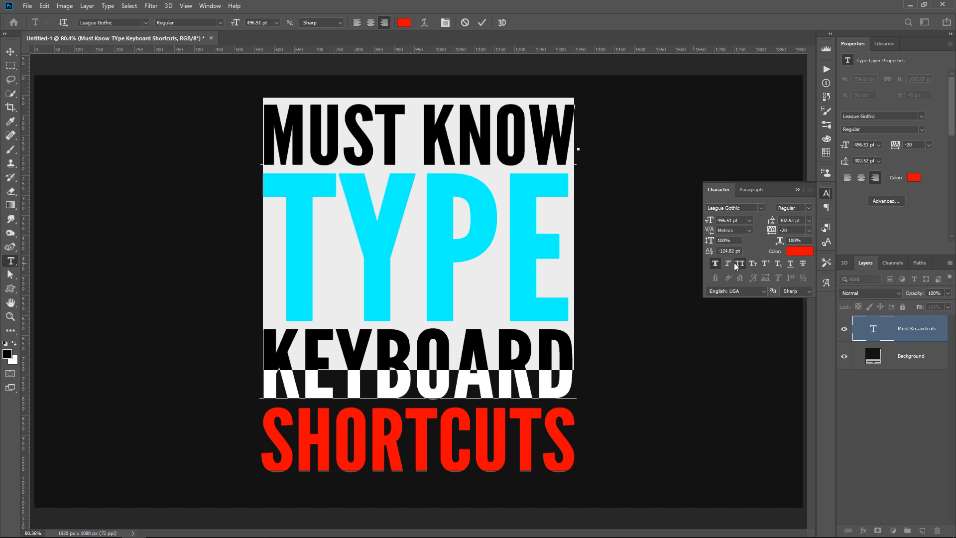
{"action": "mouse_move", "coordinate": [704, 256]}
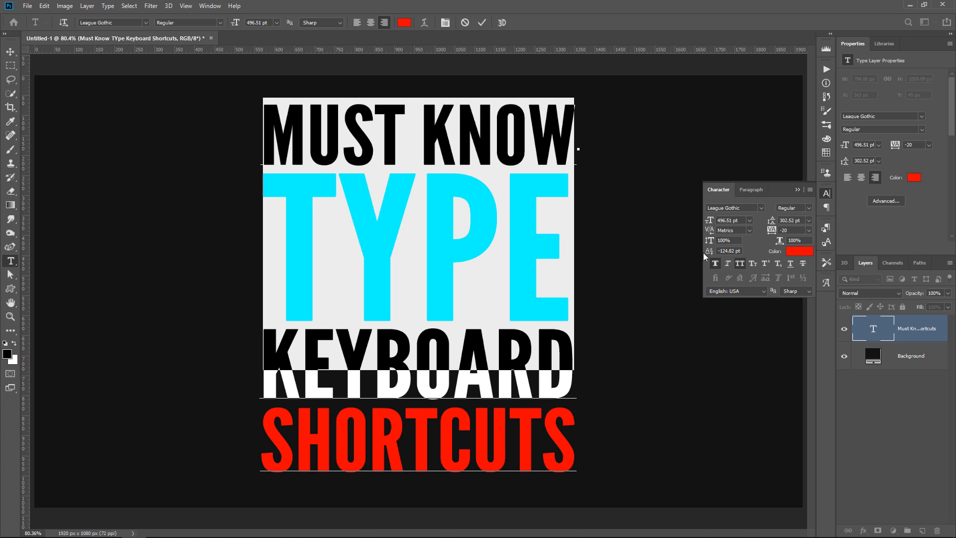
{"action": "mouse_move", "coordinate": [655, 249]}
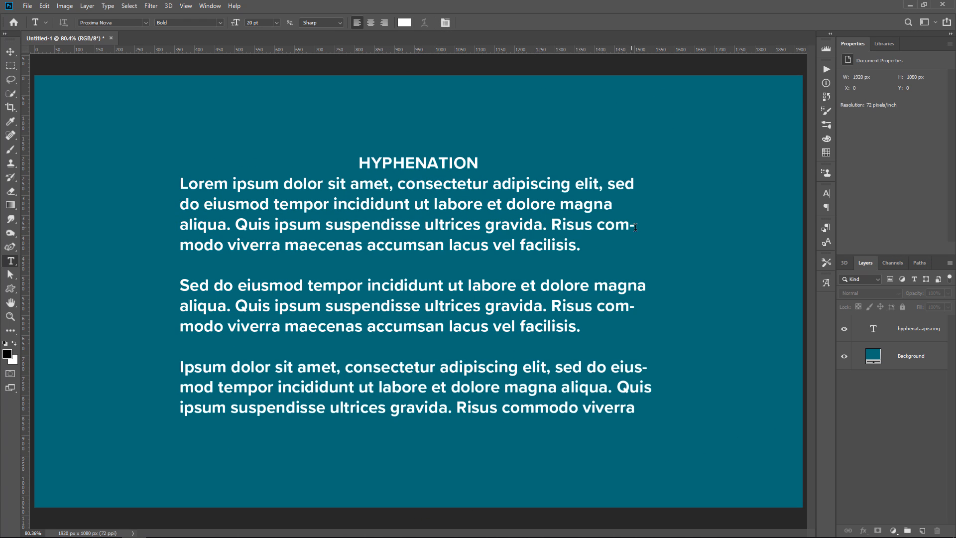
{"action": "mouse_move", "coordinate": [652, 310]}
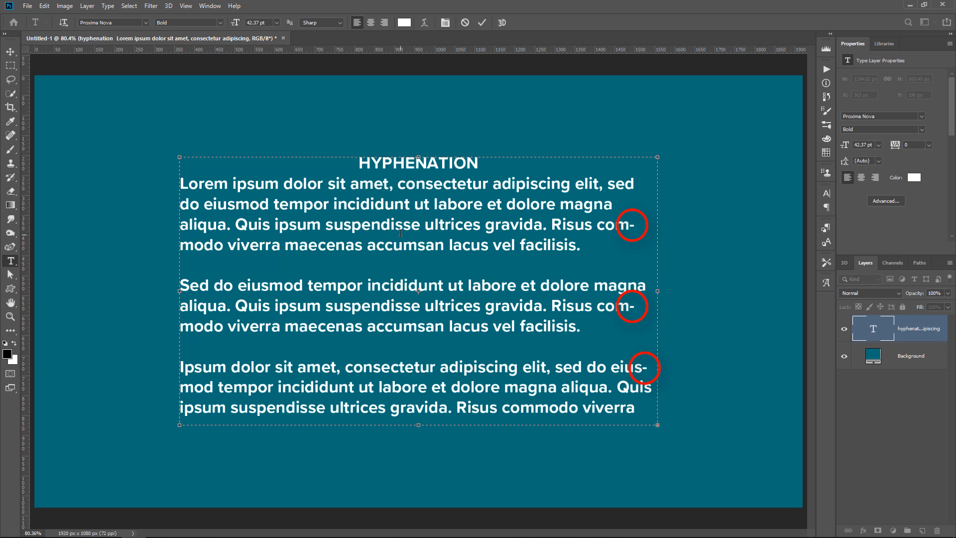
Select all three paragraphs with Ctrl+A and toggle their hyphenation.
{"action": "key", "text": "ctrl+a"}
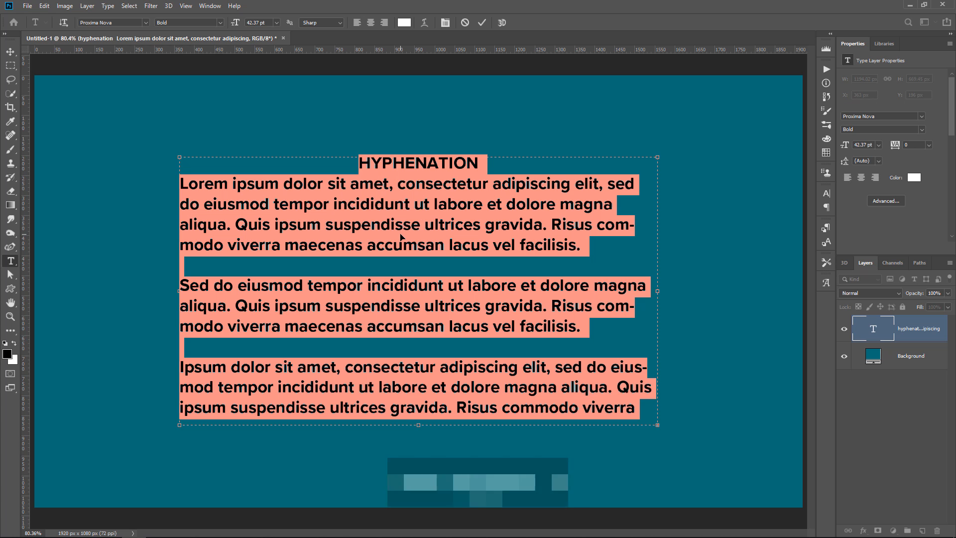
{"action": "key", "text": "ctrl+a"}
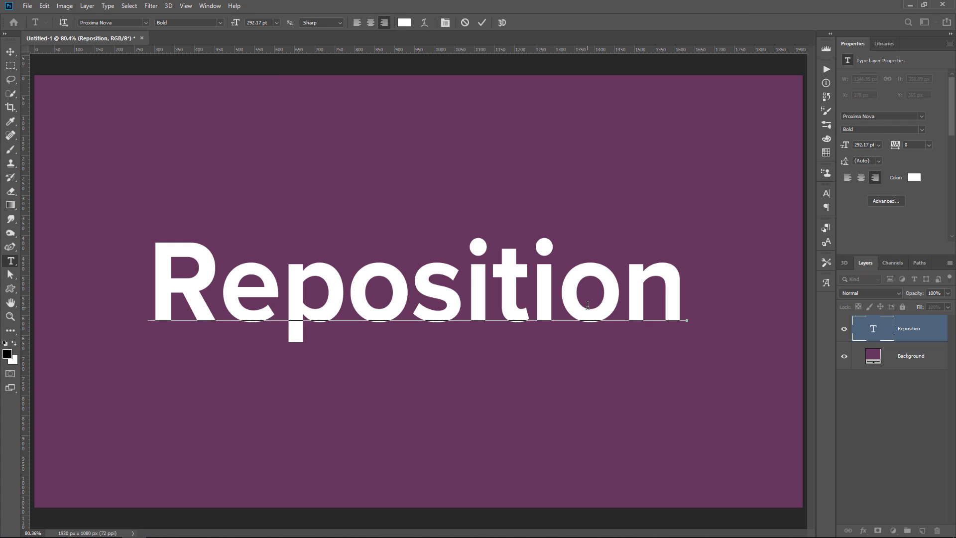
Drag the word 'Reposition' up and right to near the top of the canvas.
{"action": "left_click", "coordinate": [530, 290]}
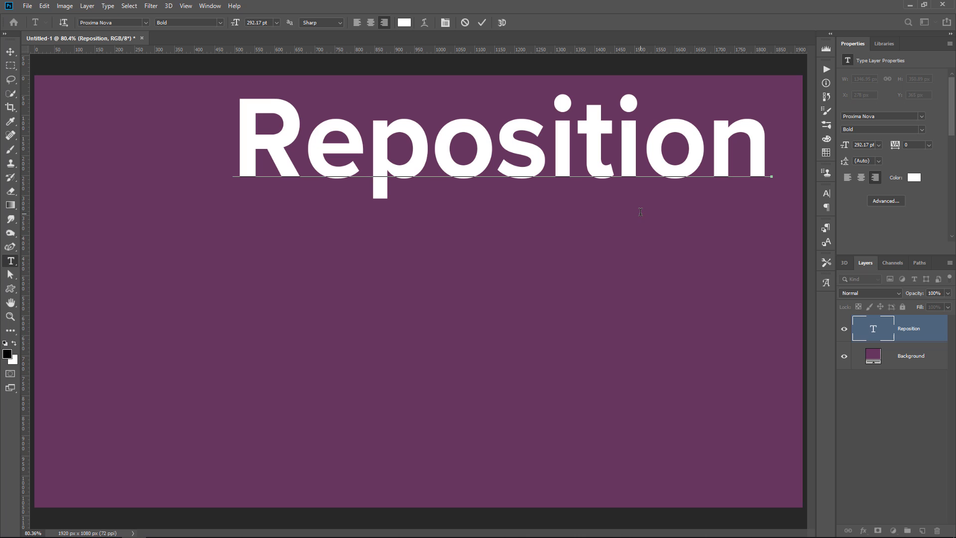
{"action": "mouse_move", "coordinate": [459, 225]}
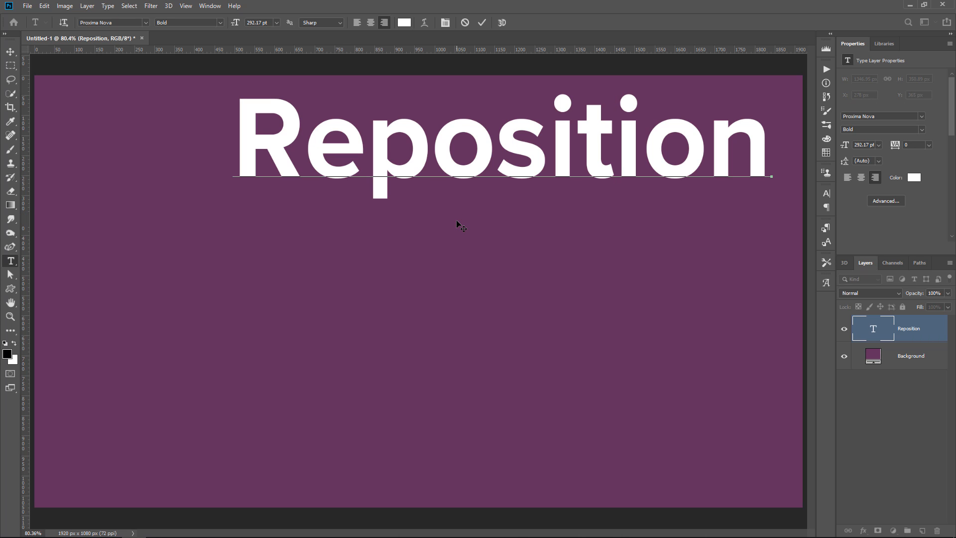
{"action": "left_click", "coordinate": [458, 228]}
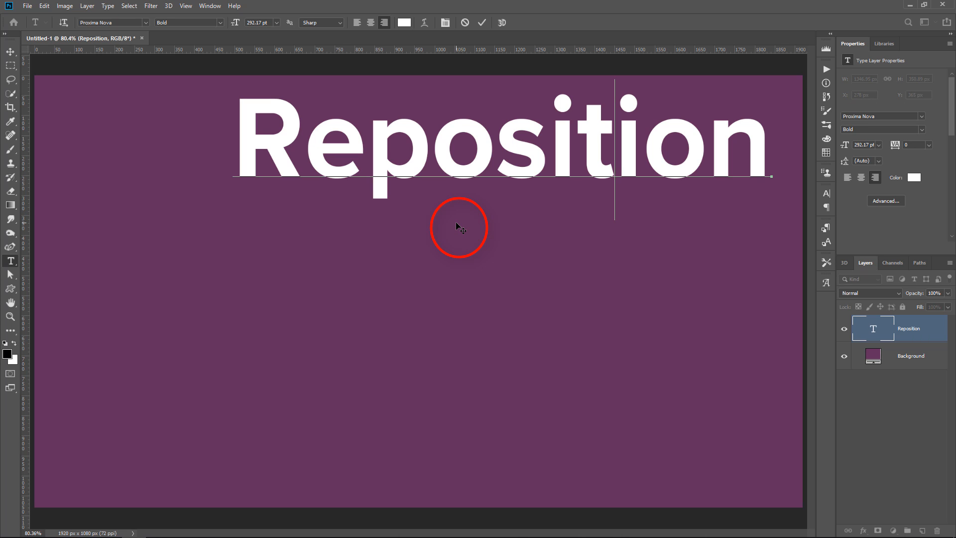